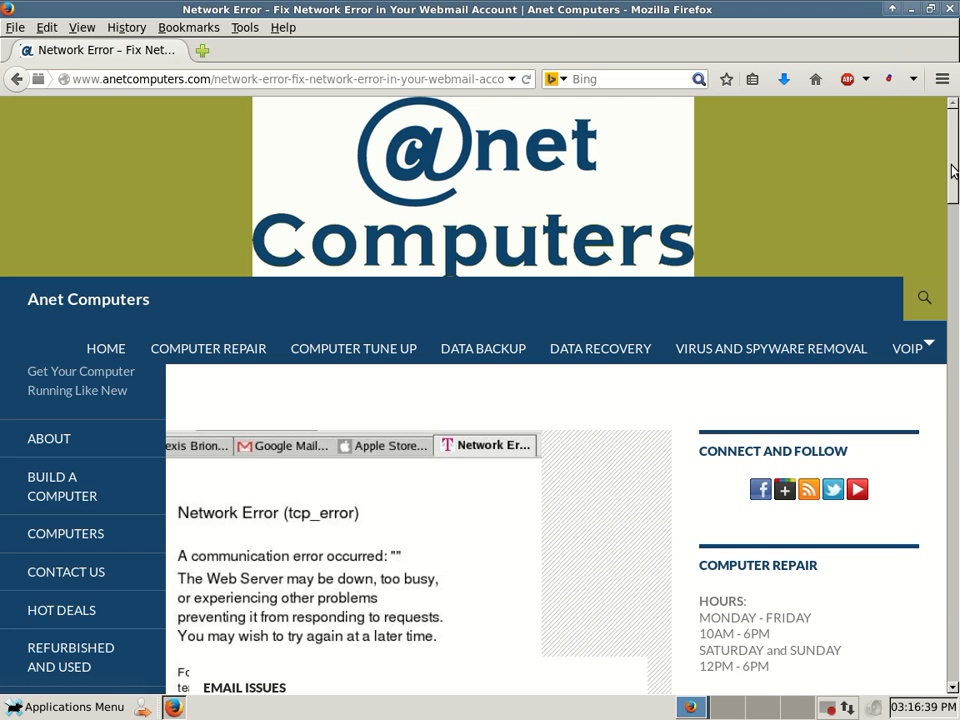
{"action": "scroll", "scroll_direction": "down", "scroll_amount": 3}
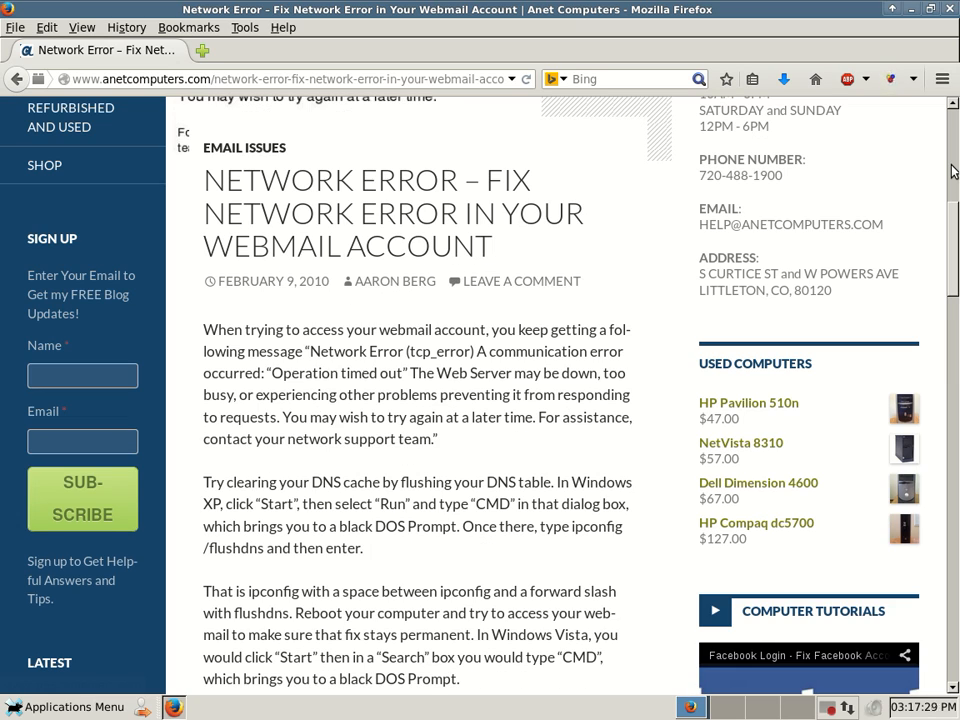
{"action": "scroll", "scroll_direction": "down", "scroll_amount": 3}
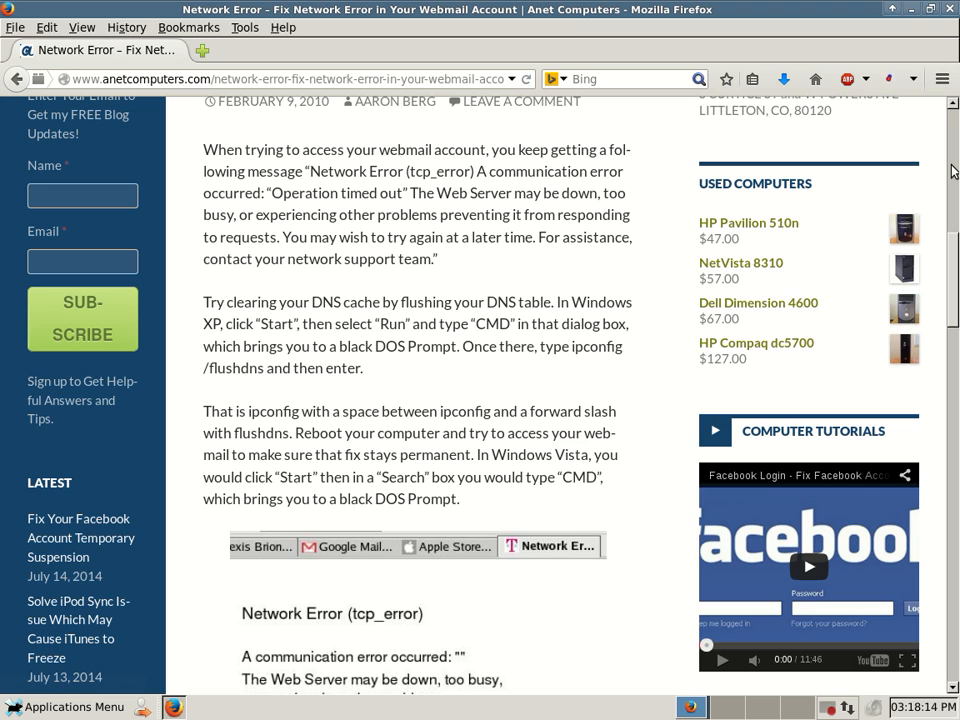